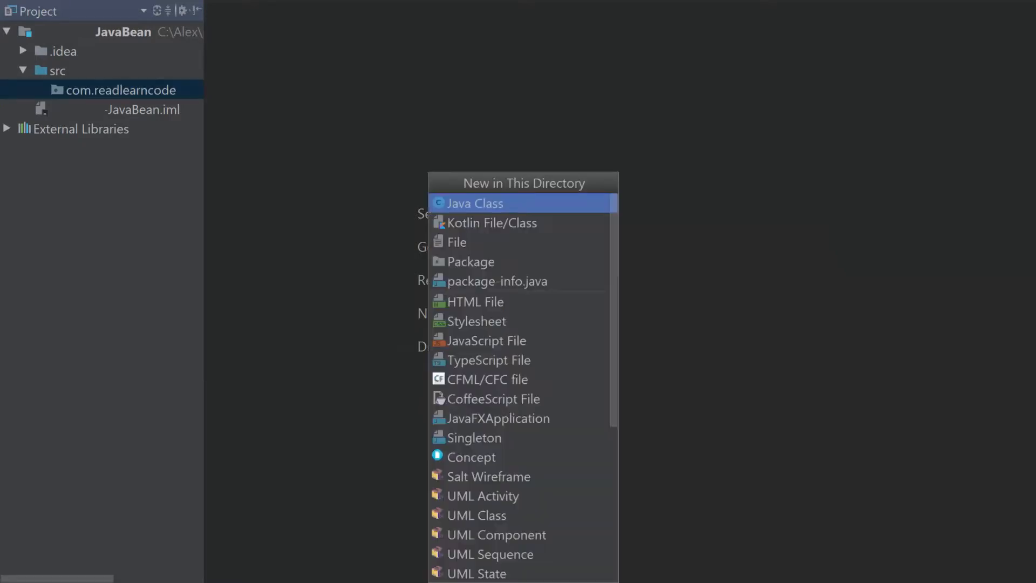
Create a new Java class named Book in com.readlearncode.
{"action": "left_click", "coordinate": [474, 203]}
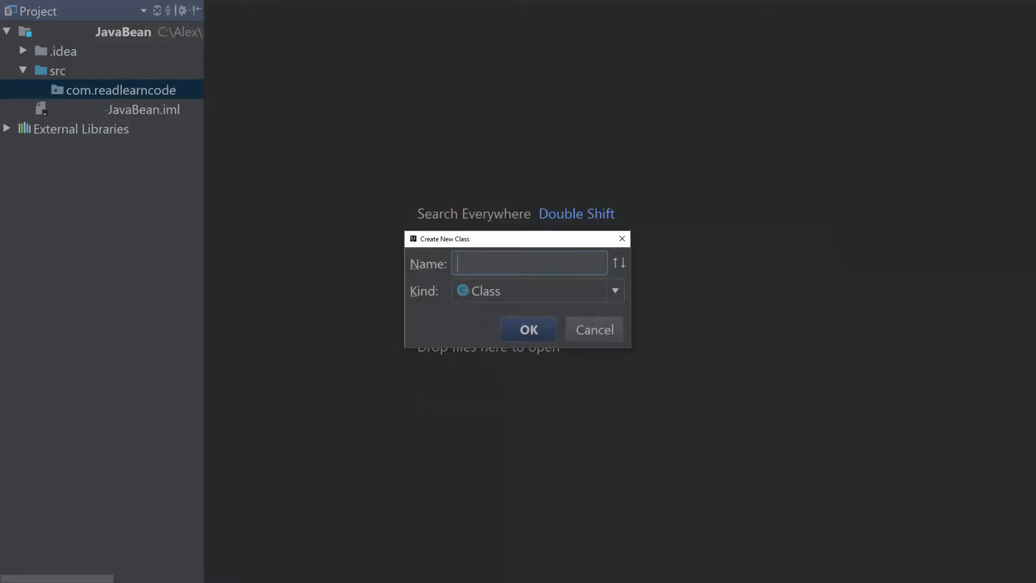
{"action": "type", "text": "Book"}
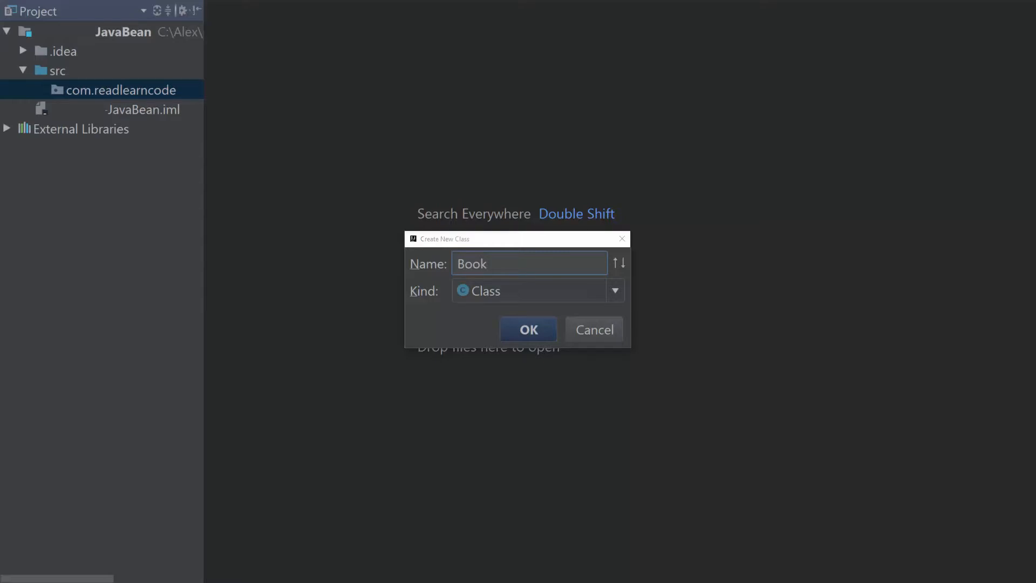
{"action": "left_click", "coordinate": [527, 329]}
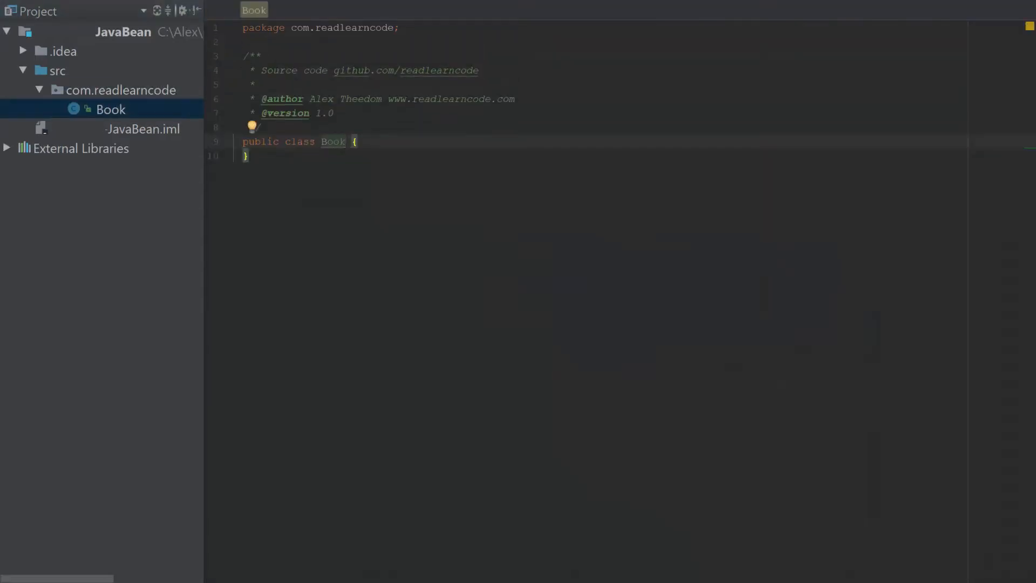
Make Book implement Serializable and declare private String authorsName and title fields.
{"action": "type", "text": "implements Serializable"}
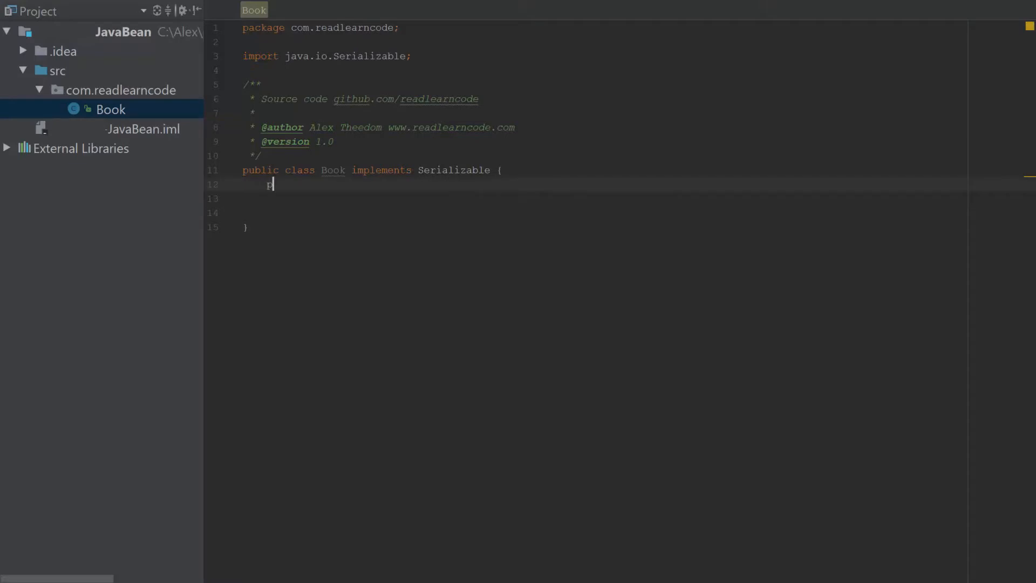
{"action": "type", "text": "private String"}
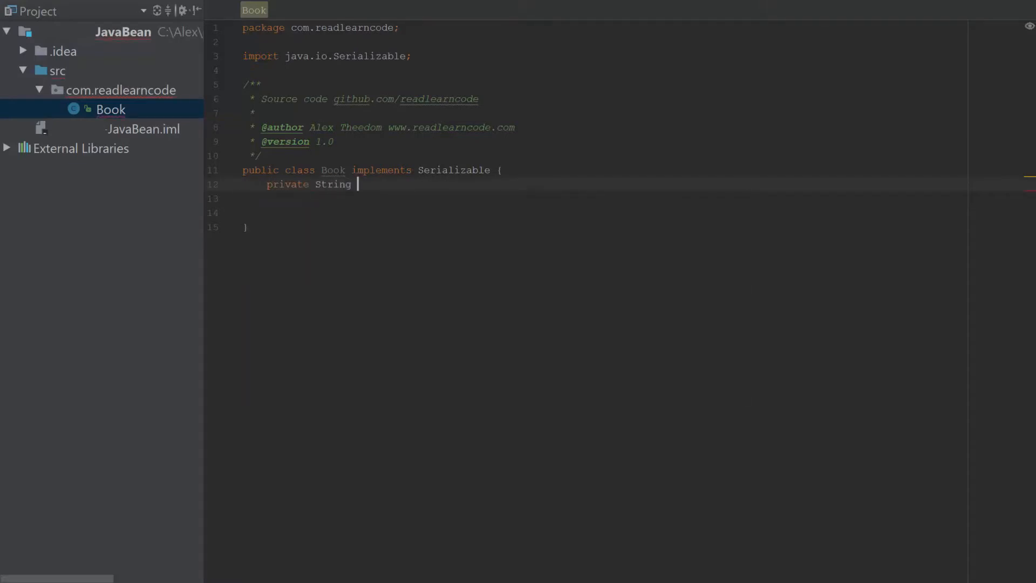
{"action": "type", "text": "authors"}
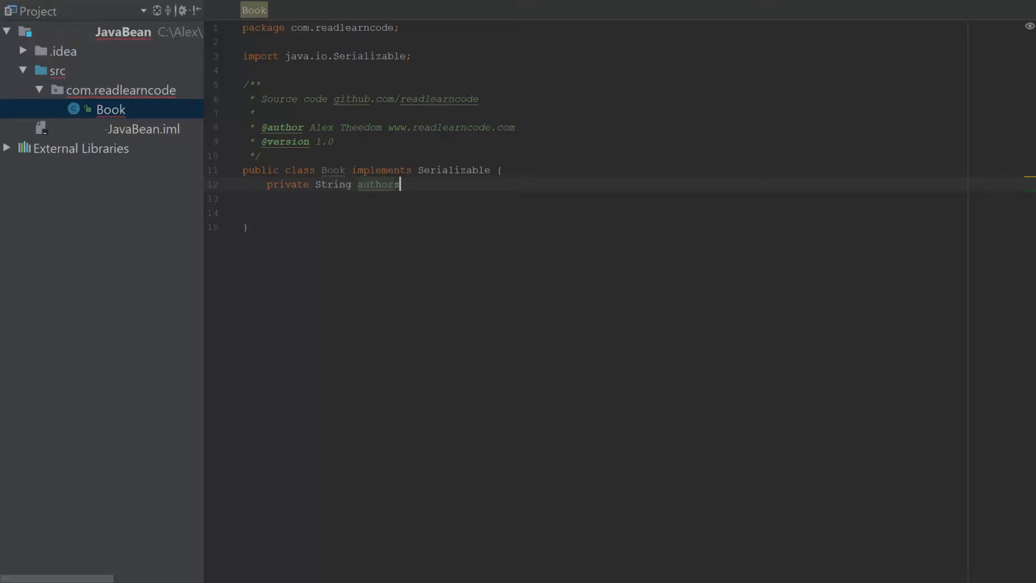
{"action": "type", "text": "Name;"}
{"action": "left_click", "coordinate": [604, 199]}
{"action": "type", "text": "private String title"}
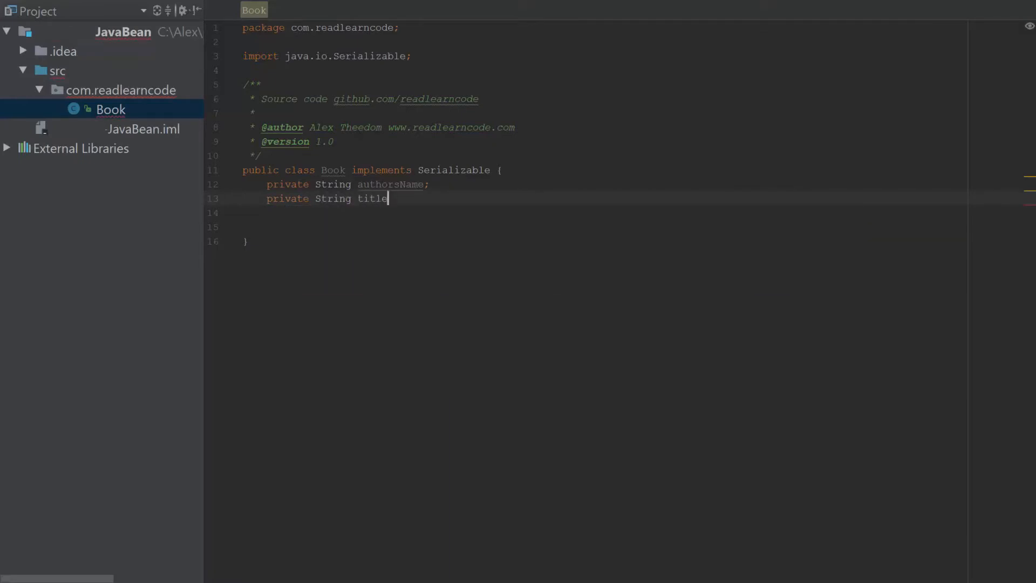
Declare the private boolean isPublished field.
{"action": "type", "text": "B"}
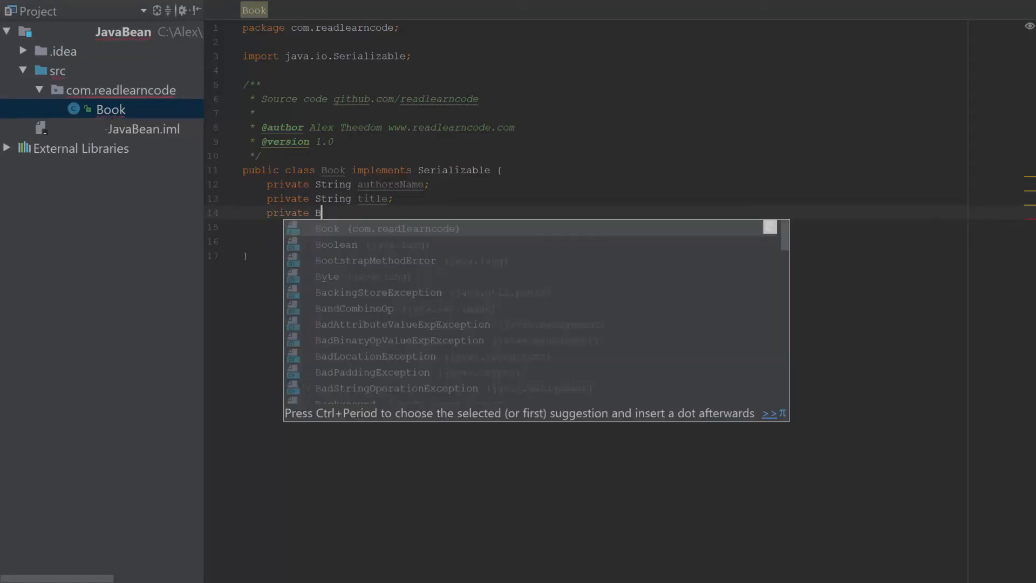
{"action": "type", "text": "oolean isB"}
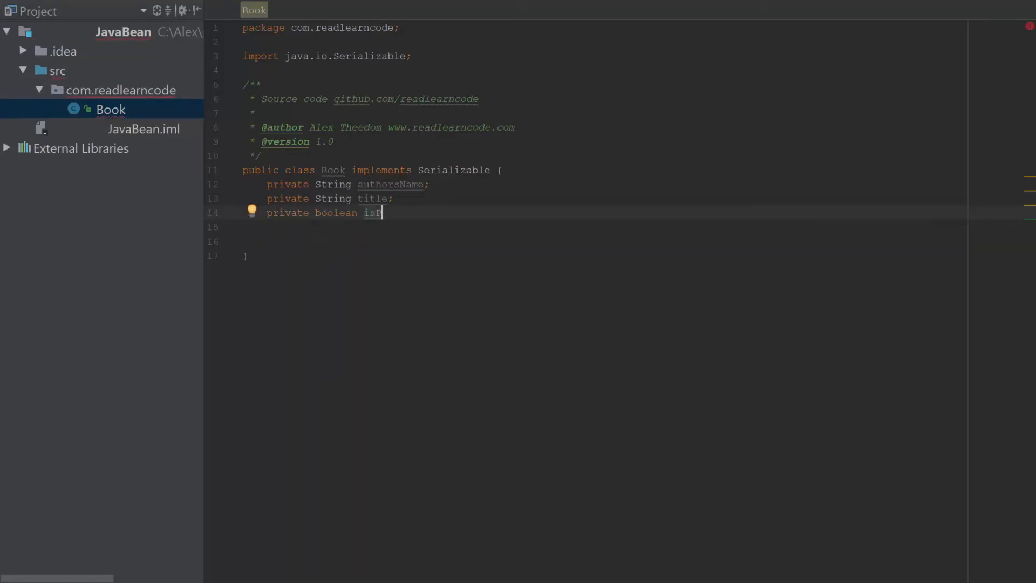
{"action": "type", "text": "ublish"}
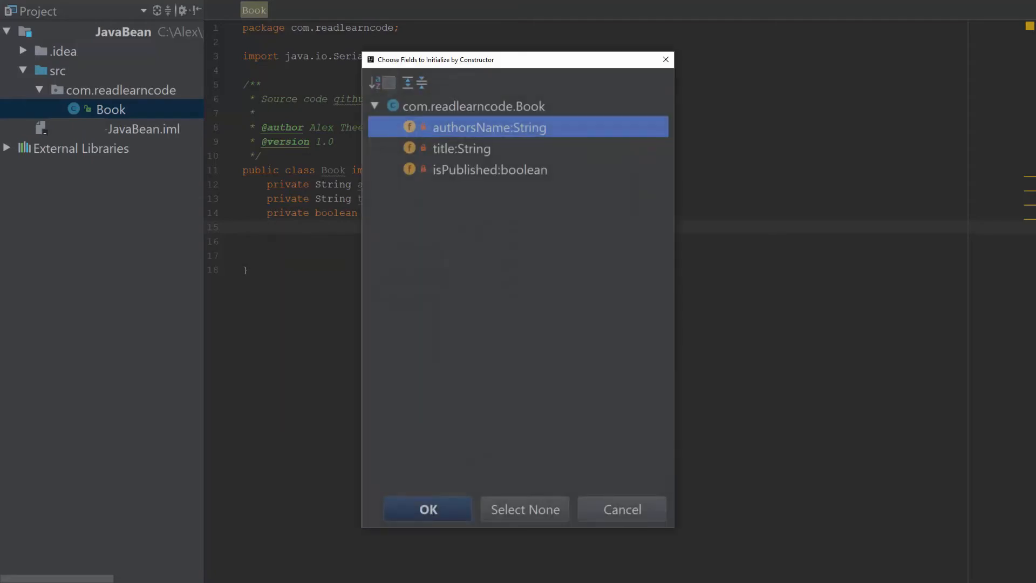
{"action": "mouse_move", "coordinate": [532, 532]}
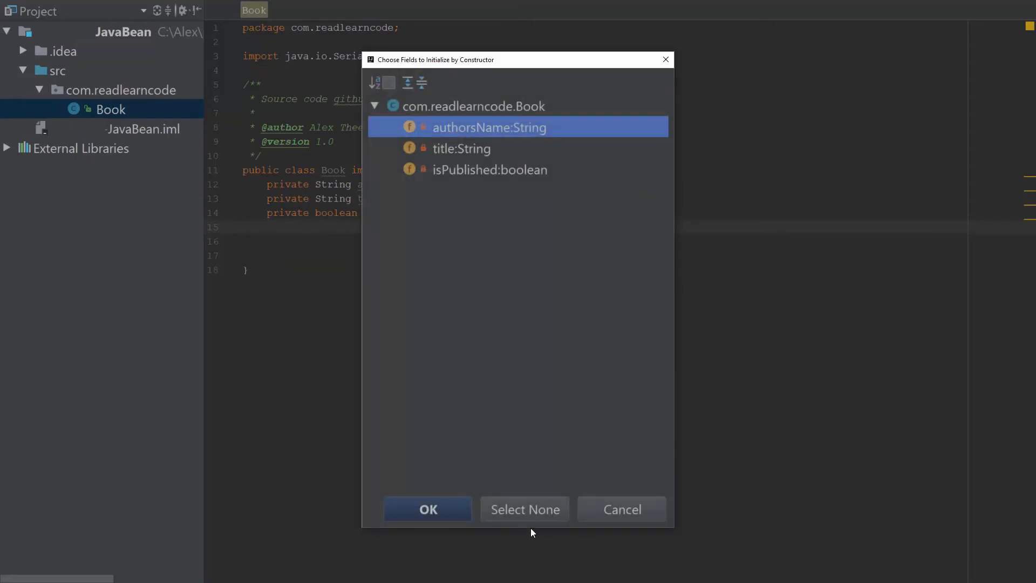
Generate a public no-argument constructor with no fields selected.
{"action": "left_click", "coordinate": [427, 510]}
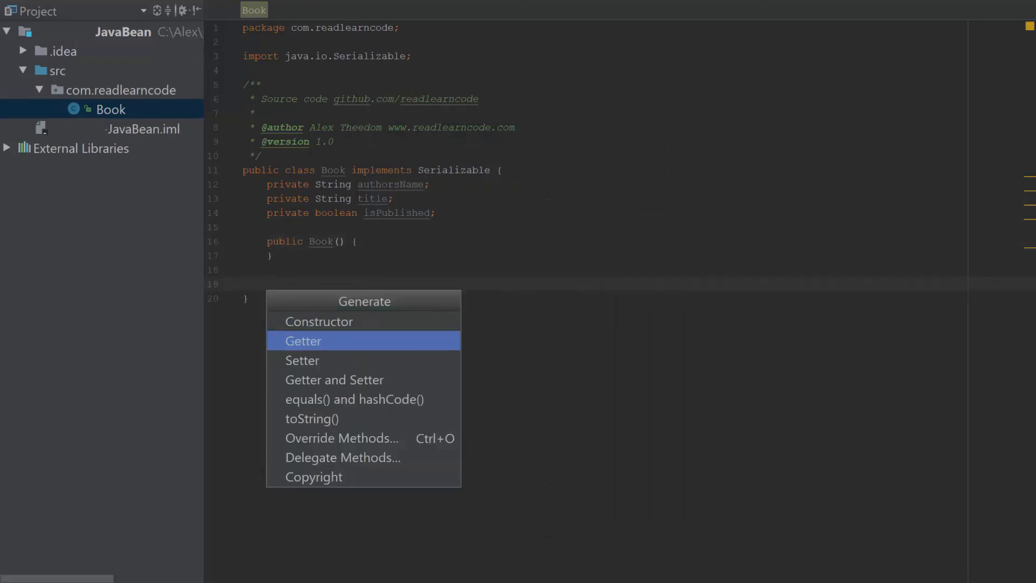
Generate getters and setters for authorsName, title and isPublished.
{"action": "left_click", "coordinate": [303, 340]}
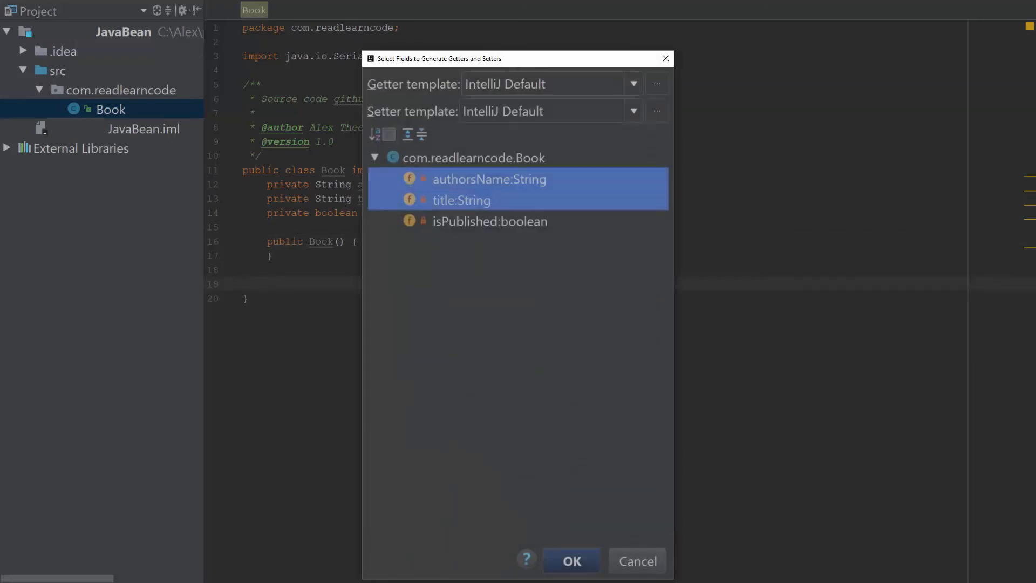
{"action": "left_click", "coordinate": [570, 560]}
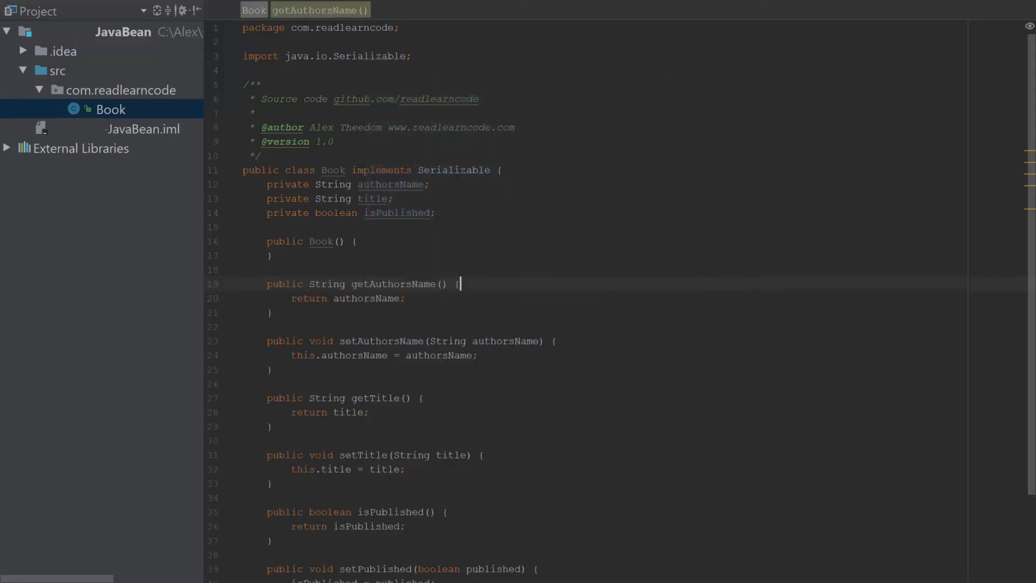